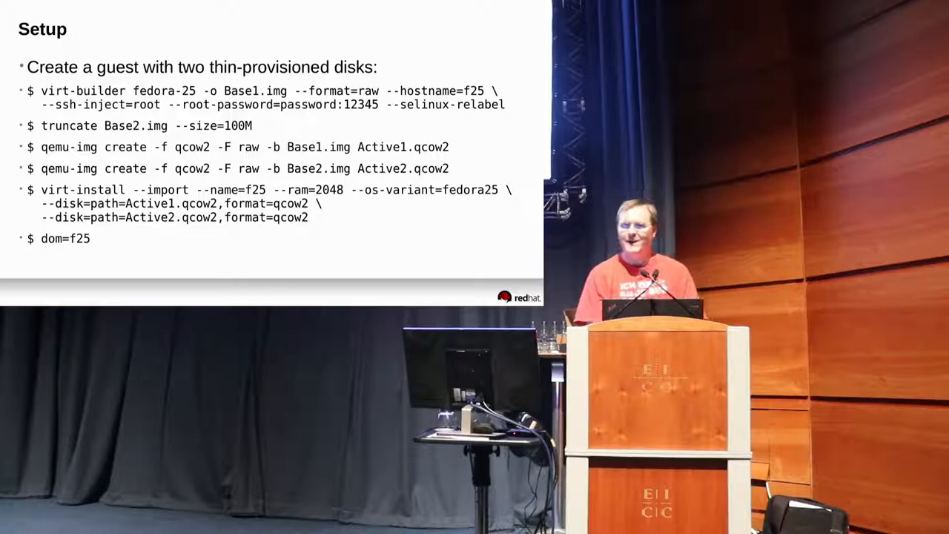
# Step: Advance to the Setup slide listing the guest creation commands for two thin-provisioned disks
pyautogui.press('Right')
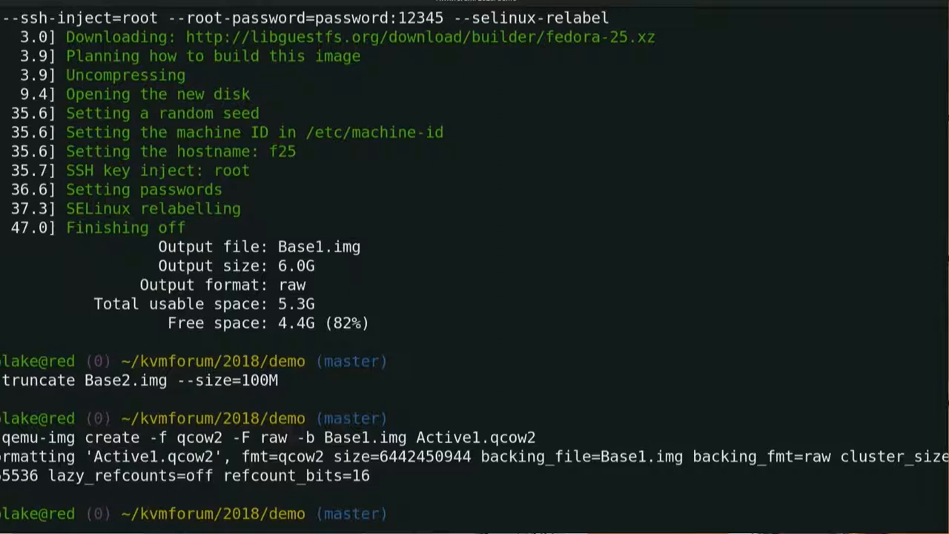
# Step: Scroll the terminal through virt-builder fedora-25, truncate Base2.img 100M and qemu-img create Active1.qcow2 output
pyautogui.scroll(-3)
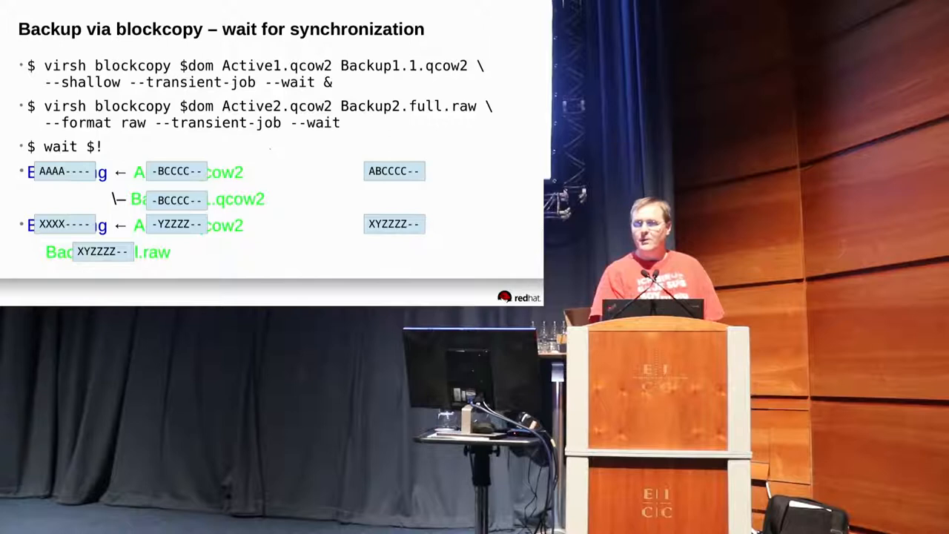
# Step: Advance past blockcopy synchronization to the 'End the blockcopy job' slide
pyautogui.press('Right')
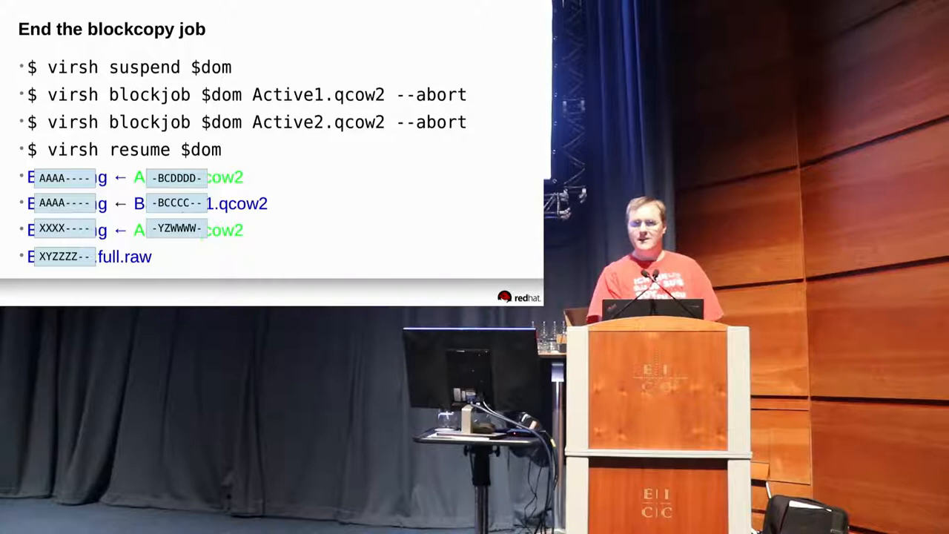
pyautogui.press('Right')
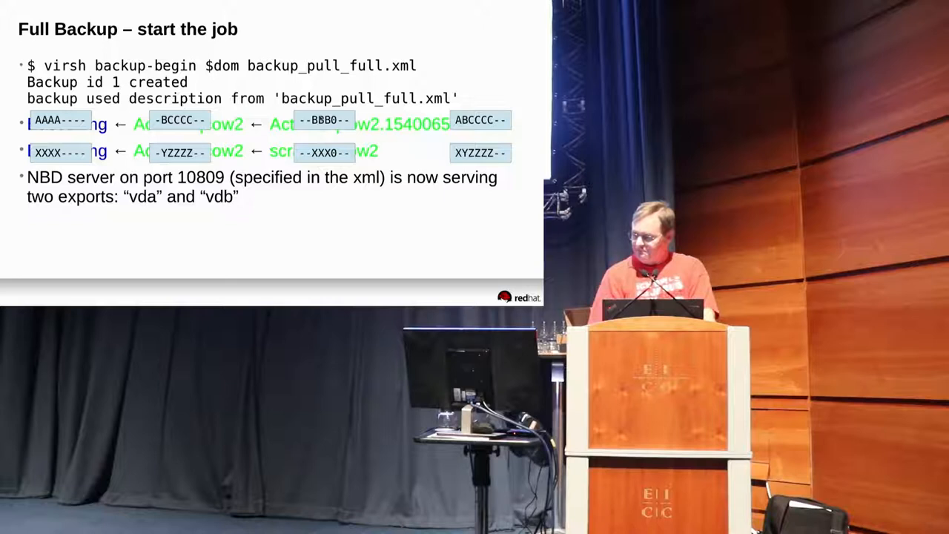
# Step: Advance from the 'Full Backup – start the job' slide with virsh backup-begin and NBD exports
pyautogui.press('Right')
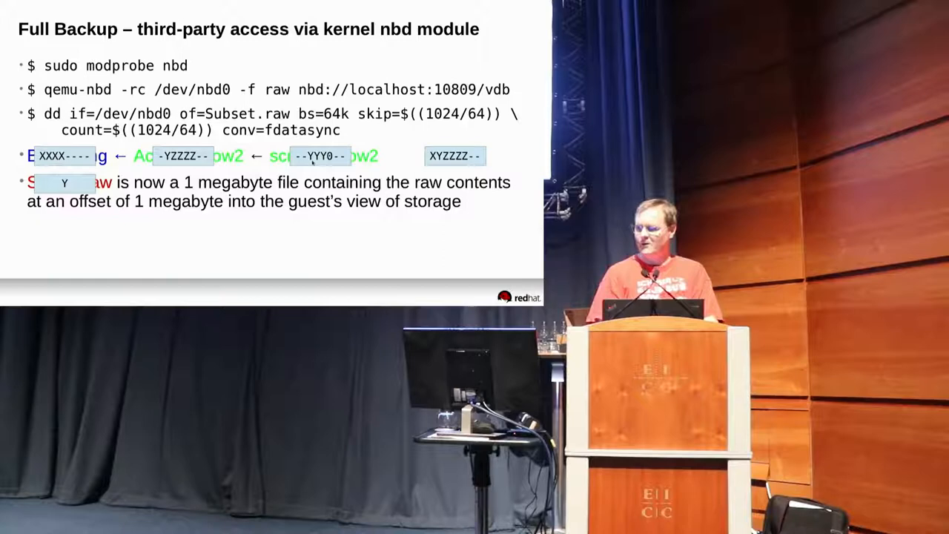
# Step: Advance from the kernel nbd third-party access slide to the qemu-io access slide
pyautogui.press('Right')
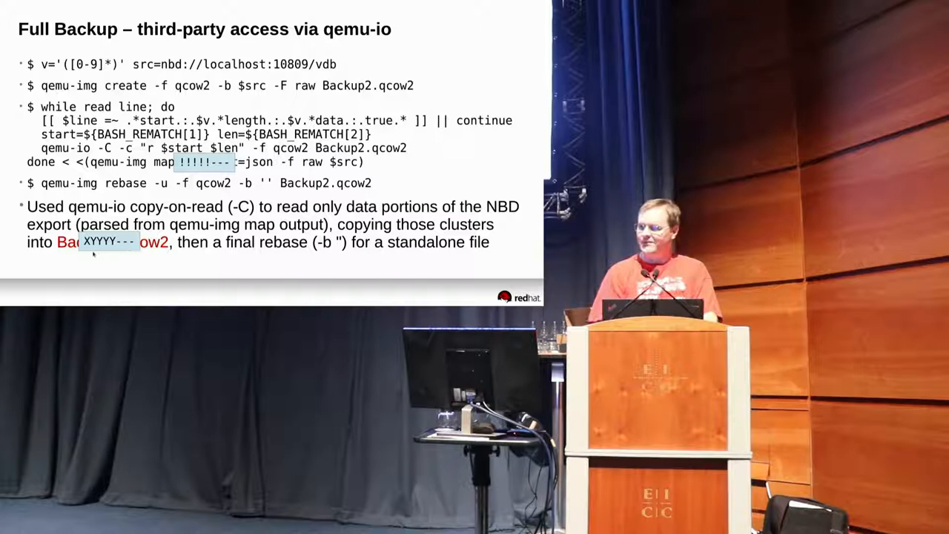
# Step: Advance from the qemu-io Backup2.qcow2 copy-and-rebase slide to the checkpoint dirtying slide
pyautogui.press('right')
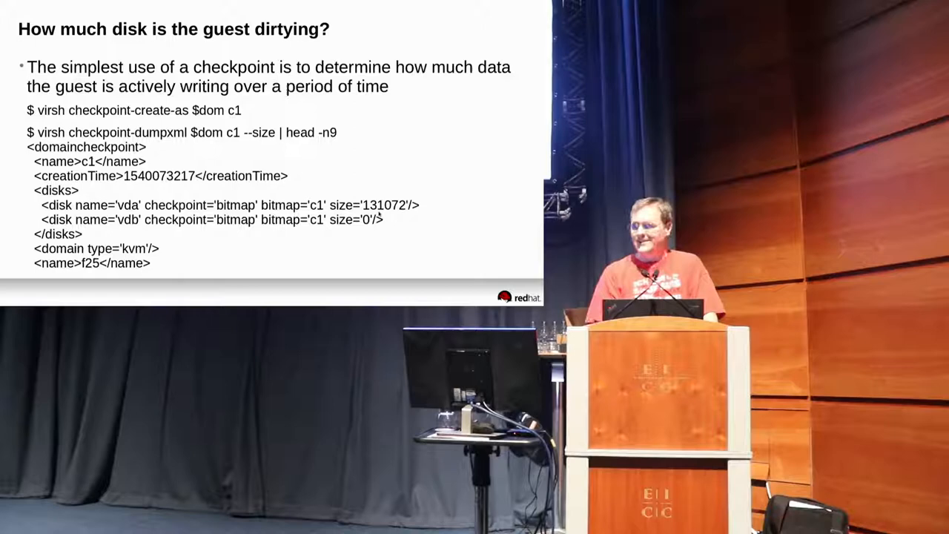
# Step: Advance from the 'How much disk is the guest dirtying?' checkpoint slide to the NBD dirty clusters slide
pyautogui.press('Right')
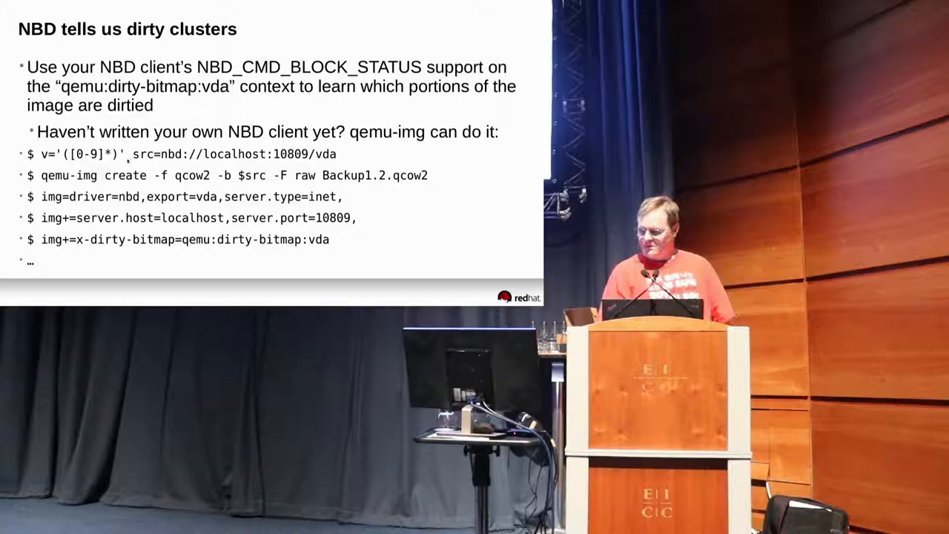
# Step: Advance from the 'NBD tells us dirty clusters' qemu-img slide to the incremental chain slide
pyautogui.press('Right')
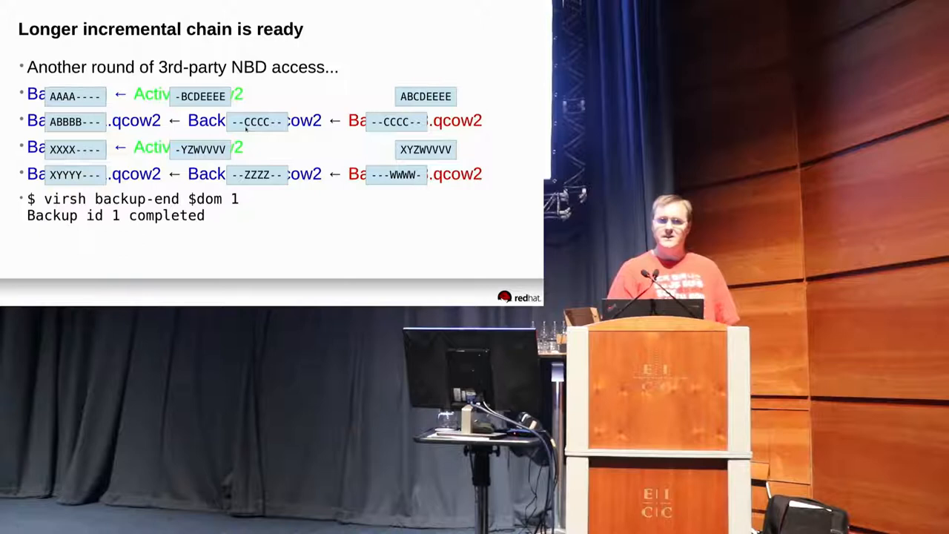
# Step: Advance from the 'Longer incremental chain is ready' slide into the live terminal demo
pyautogui.press('right')
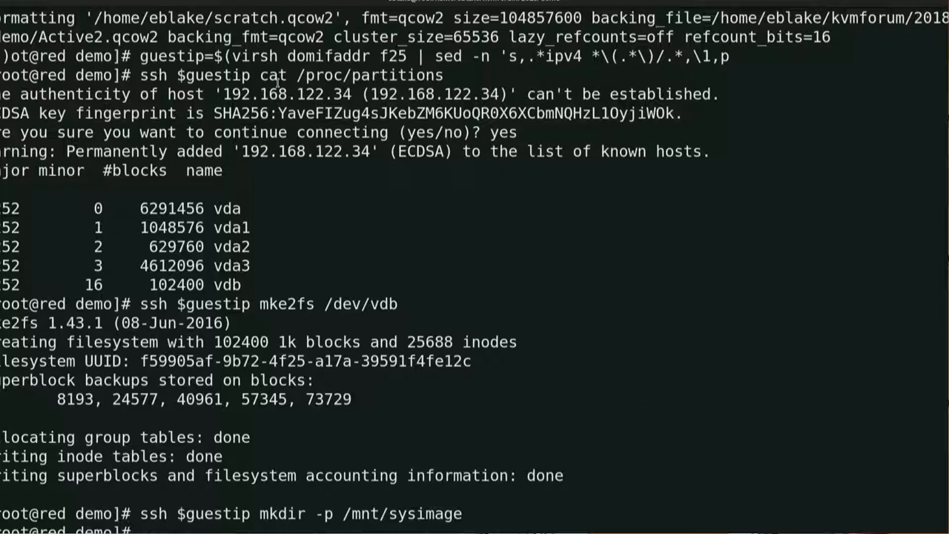
# Step: Scroll the terminal through the vdb mke2fs/mount, virsh backup-begin and qemu-img convert to Backup1.full.raw output
pyautogui.scroll(-3)
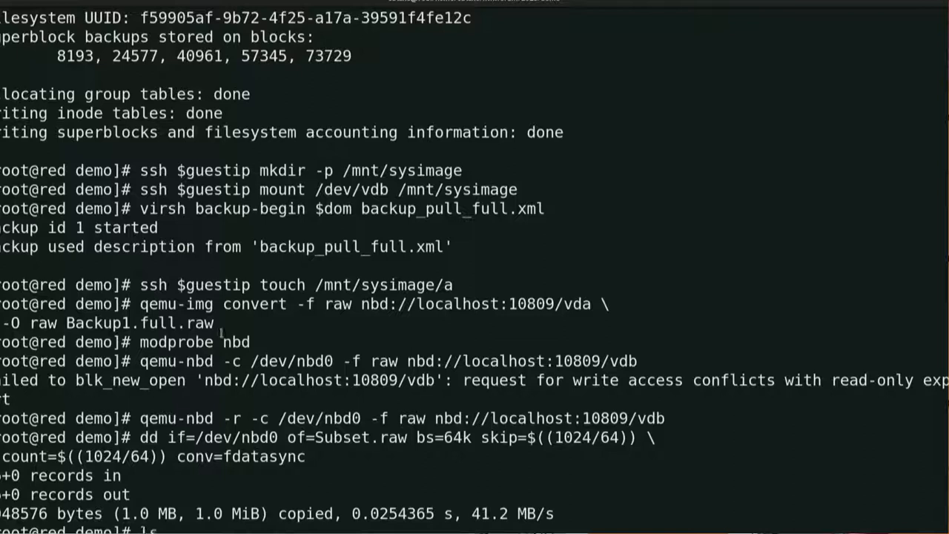
pyautogui.scroll(-3)
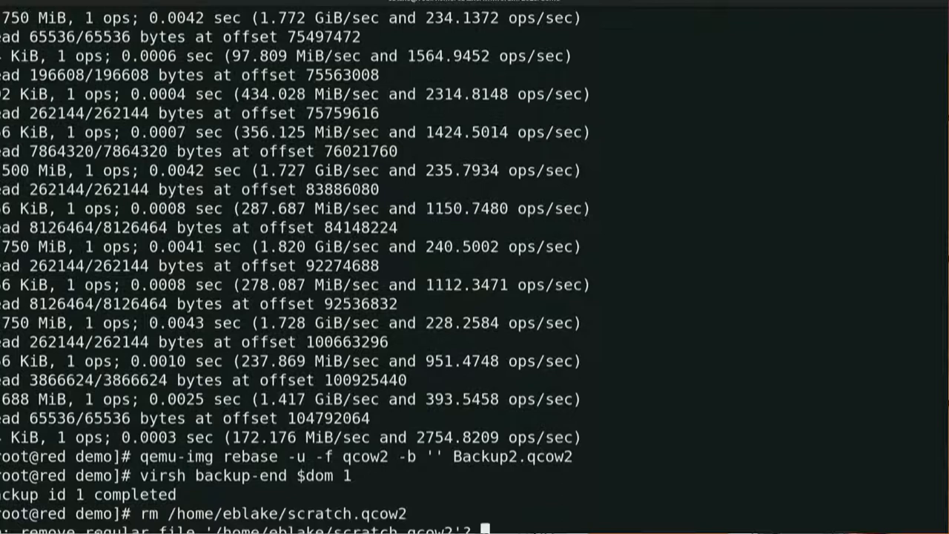
# Step: Confirm the guestfish fsck with 'yes' and replay the demo with asciinema play -s2 intro.cast
pyautogui.write('yes')
pyautogui.write('fsck ext2 /dev/sda')
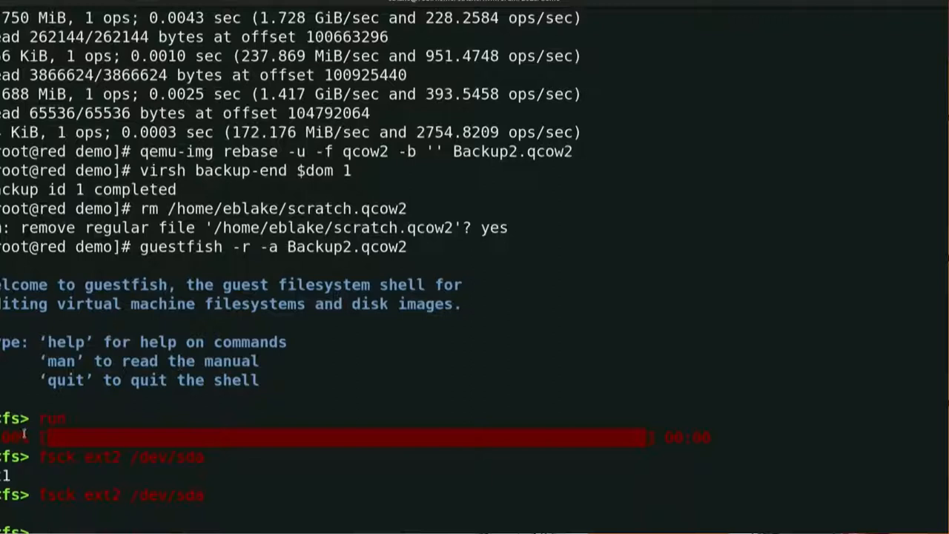
pyautogui.scroll(-3)
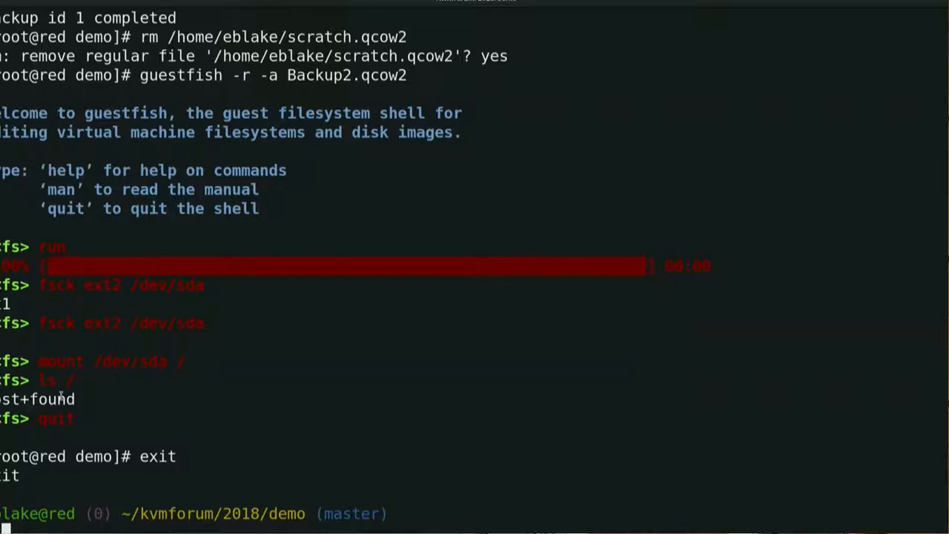
pyautogui.write('asciinema play -s2 intro.cast')
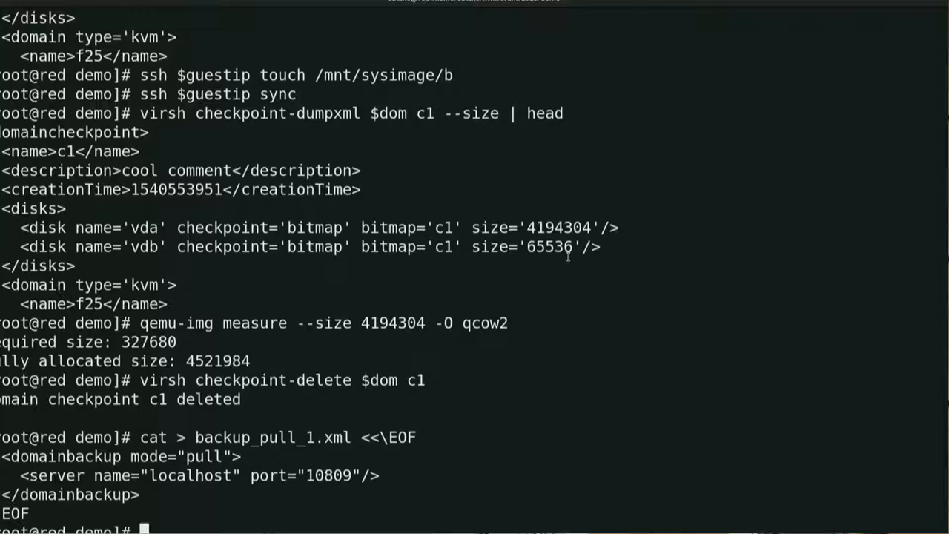
pyautogui.moveTo(413, 334)
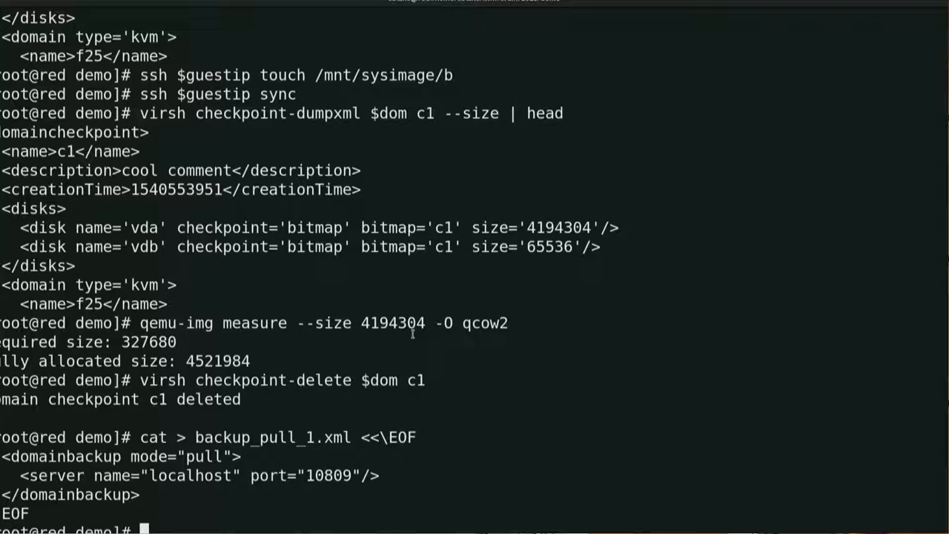
# Step: Start the check1.xml heredoc and enter the domaincheckpoint XML naming check1
pyautogui.write('cat > check1.xml <<\\EOF')
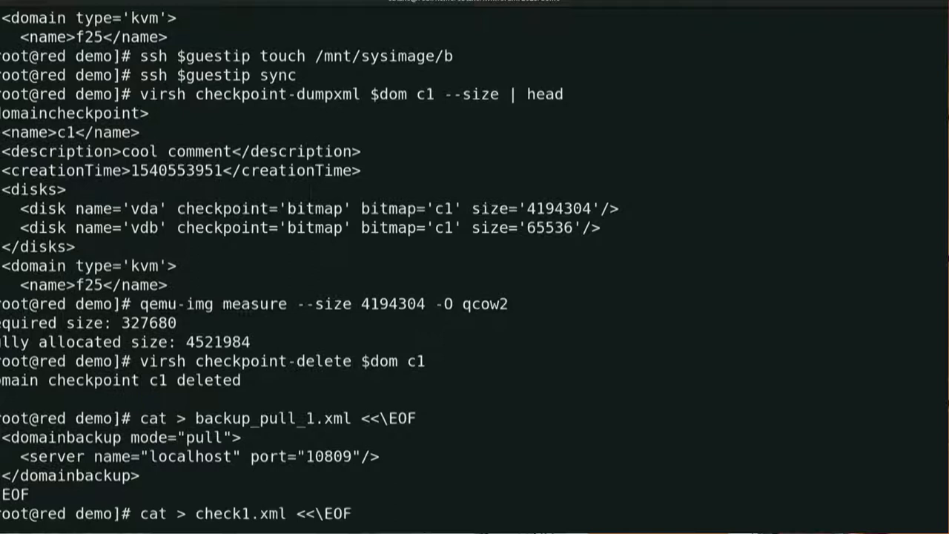
pyautogui.scroll(-3)
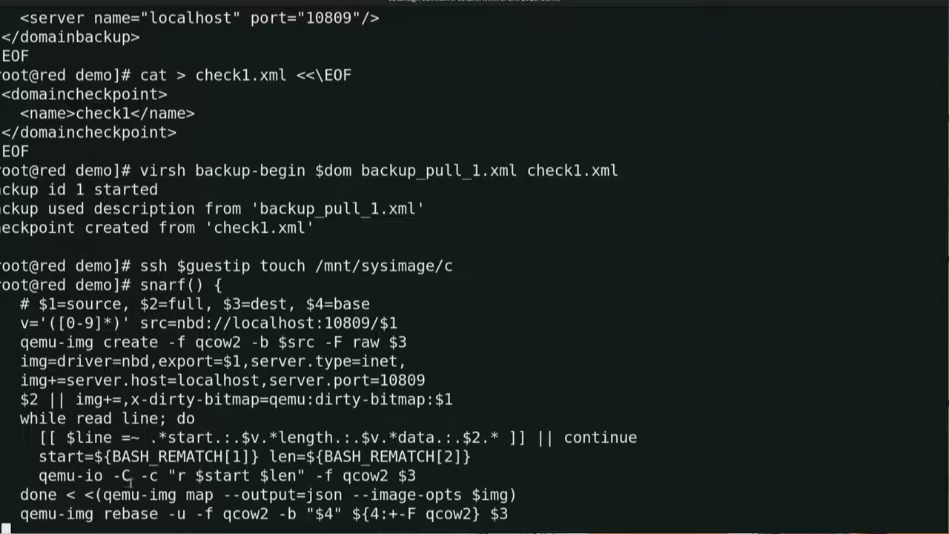
pyautogui.moveTo(338, 468)
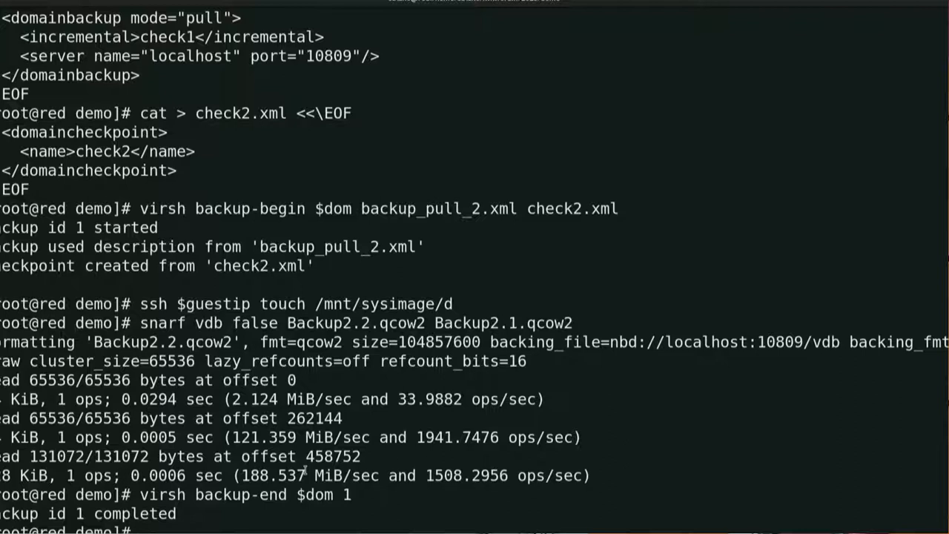
# Step: Scroll through the incremental Backup2.2.qcow2 pull, backup-end, and check3 description output
pyautogui.scroll(-3)
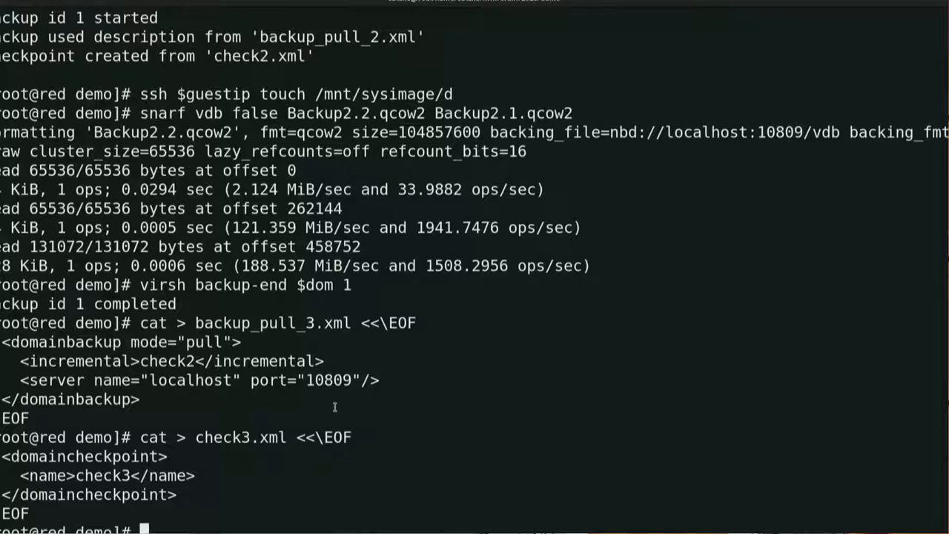